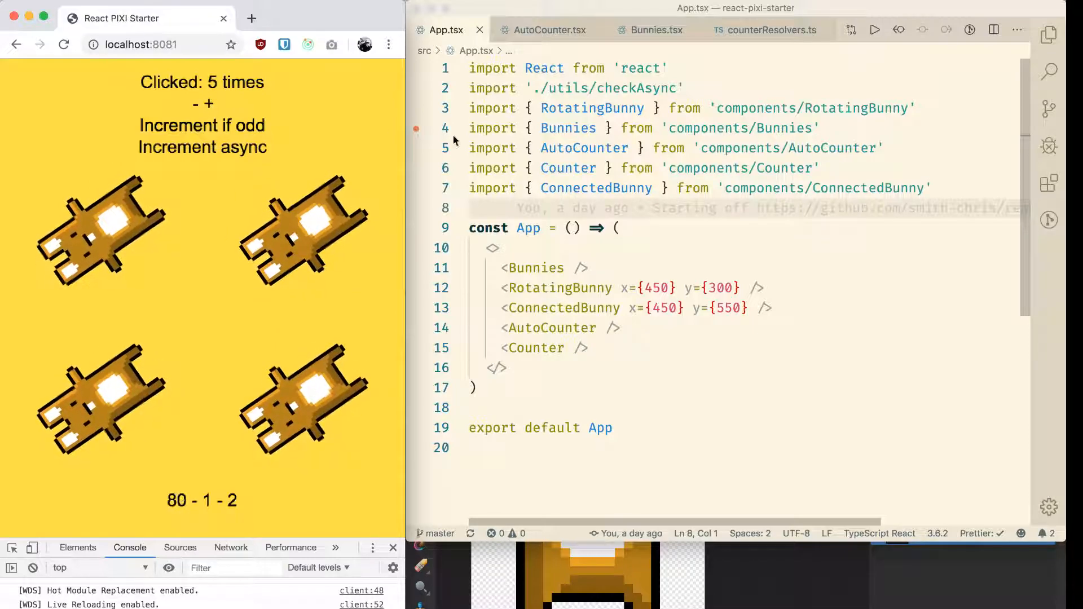
- In counterResolvers.ts, change the increment resolver from state + 2 to state + 20
{"action": "key", "text": "cmd+p"}
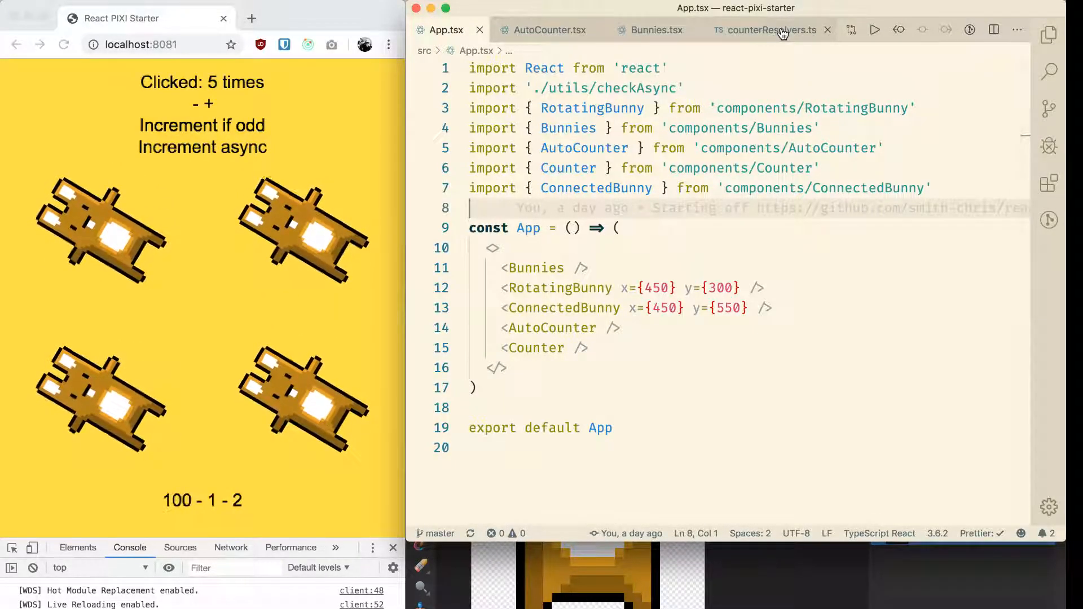
{"action": "left_click", "coordinate": [765, 29]}
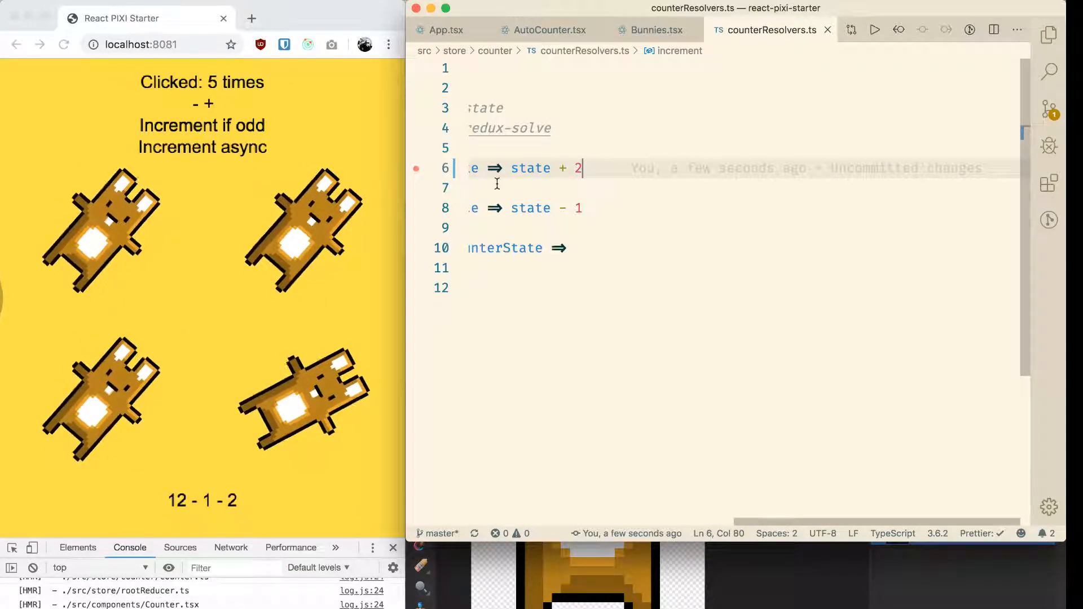
{"action": "type", "text": "0"}
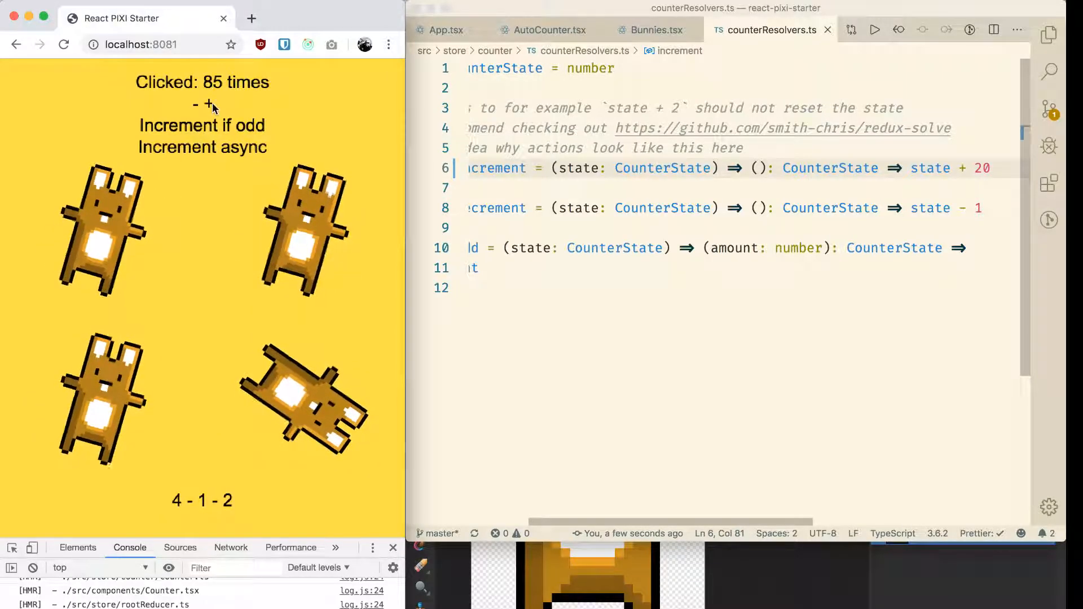
- Raise the running app's click count to 165 with the new increment, then return to App.tsx
{"action": "left_click", "coordinate": [209, 103]}
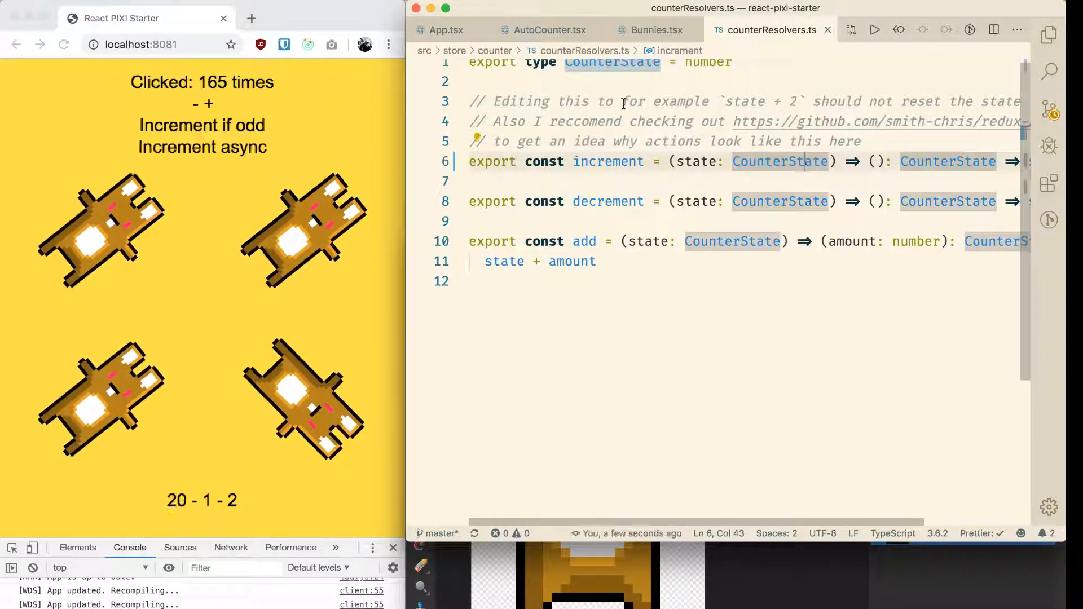
{"action": "left_click", "coordinate": [445, 29]}
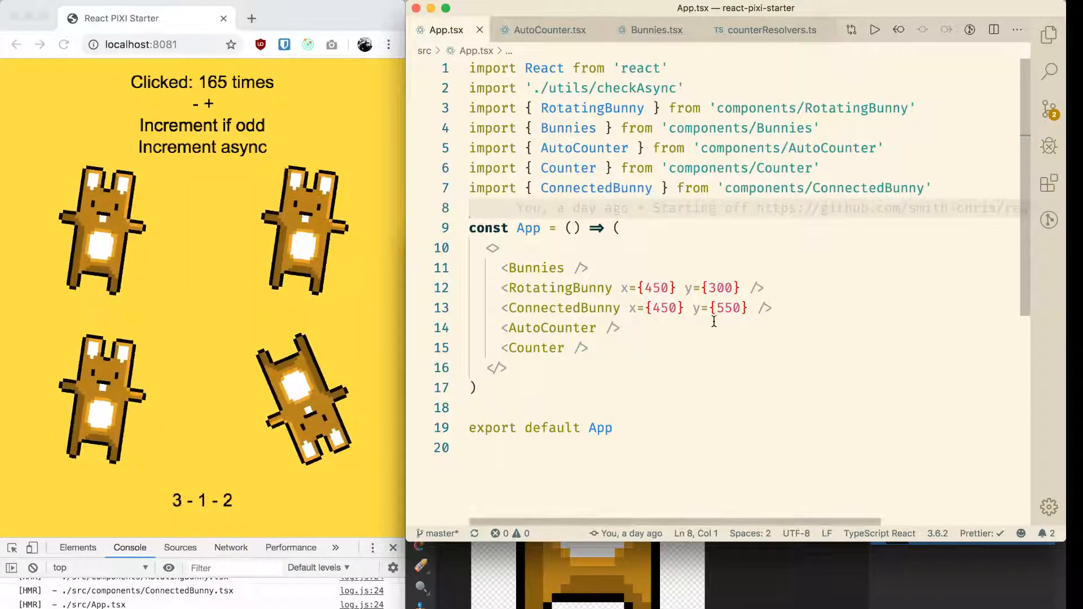